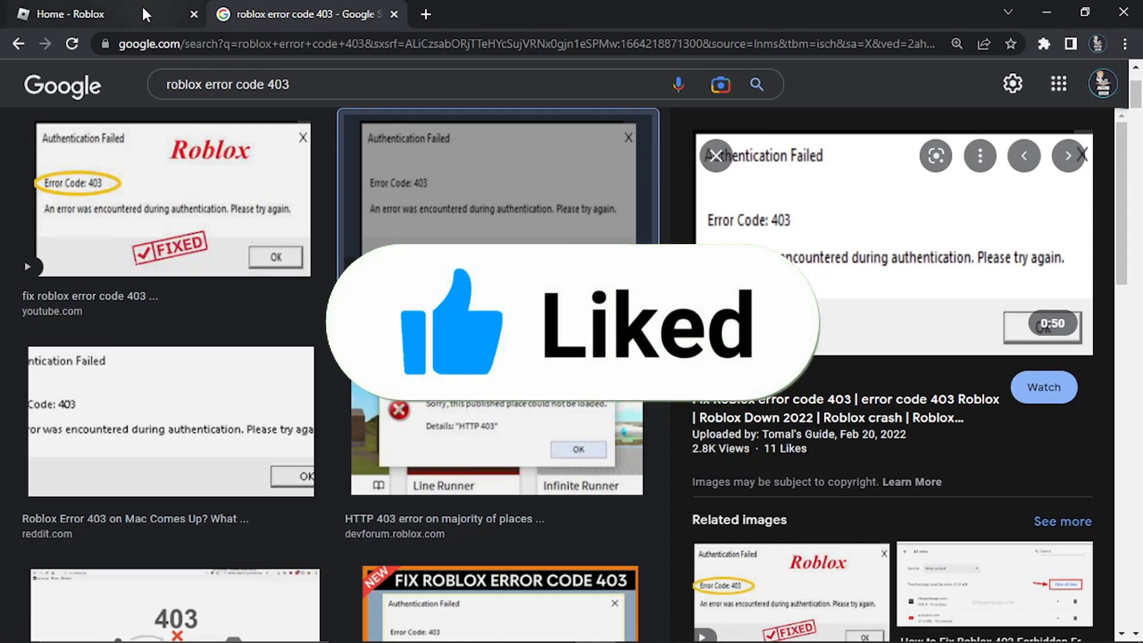
Step: Switch Chrome from the Roblox error 403 image results to the 'Home - Roblox' tab
{"action": "left_click", "coordinate": [69, 14]}
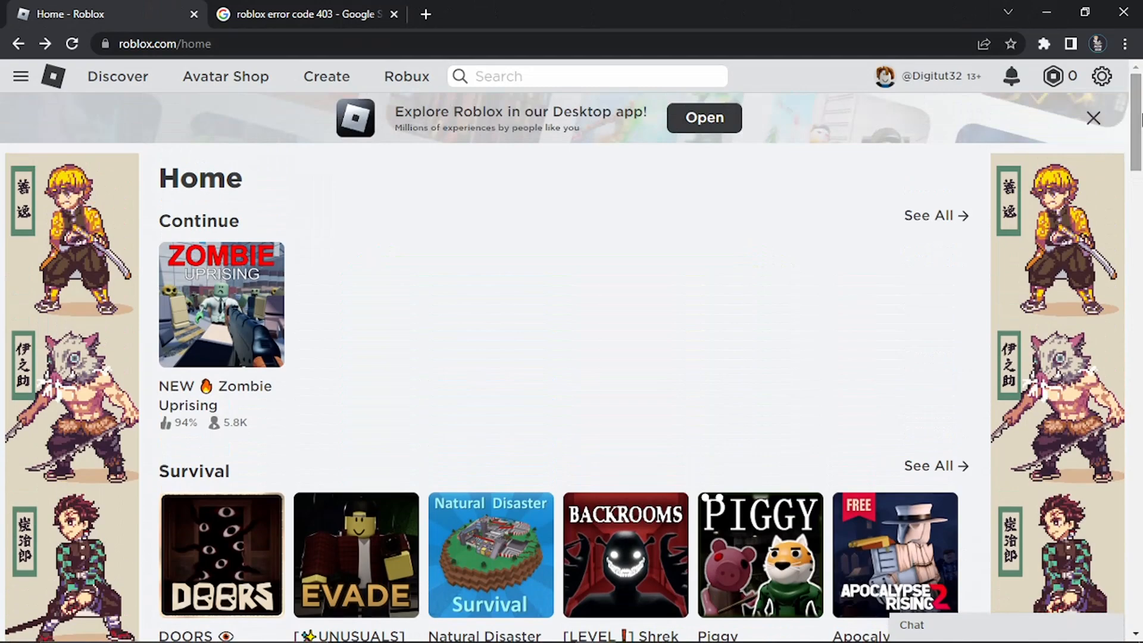
{"action": "mouse_move", "coordinate": [490, 214]}
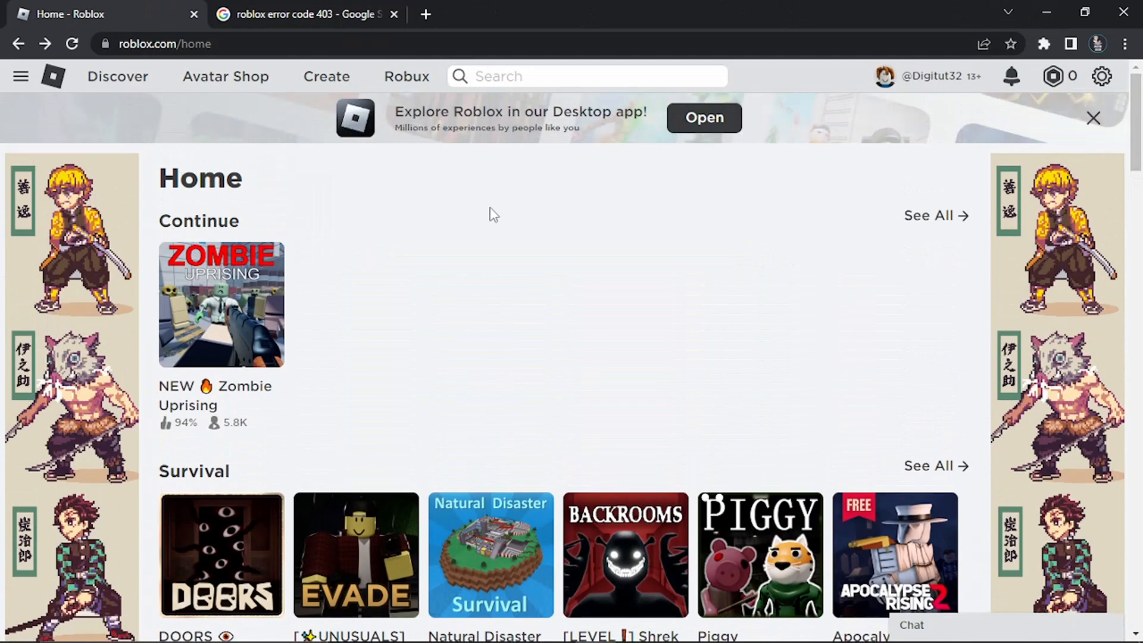
{"action": "mouse_move", "coordinate": [489, 228]}
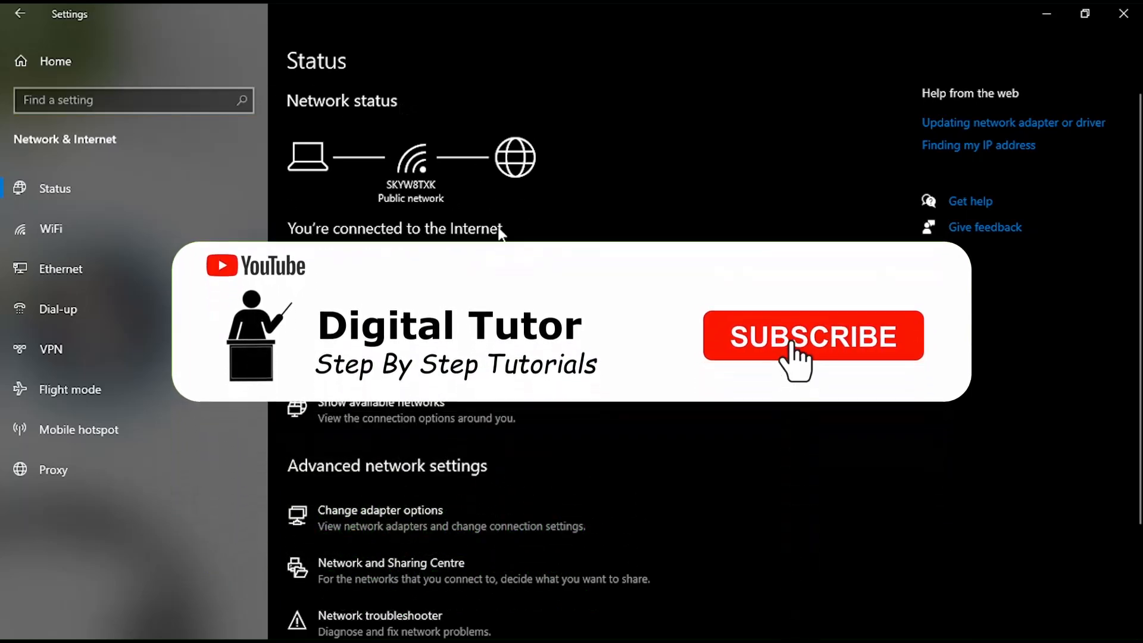
{"action": "left_click", "coordinate": [812, 336]}
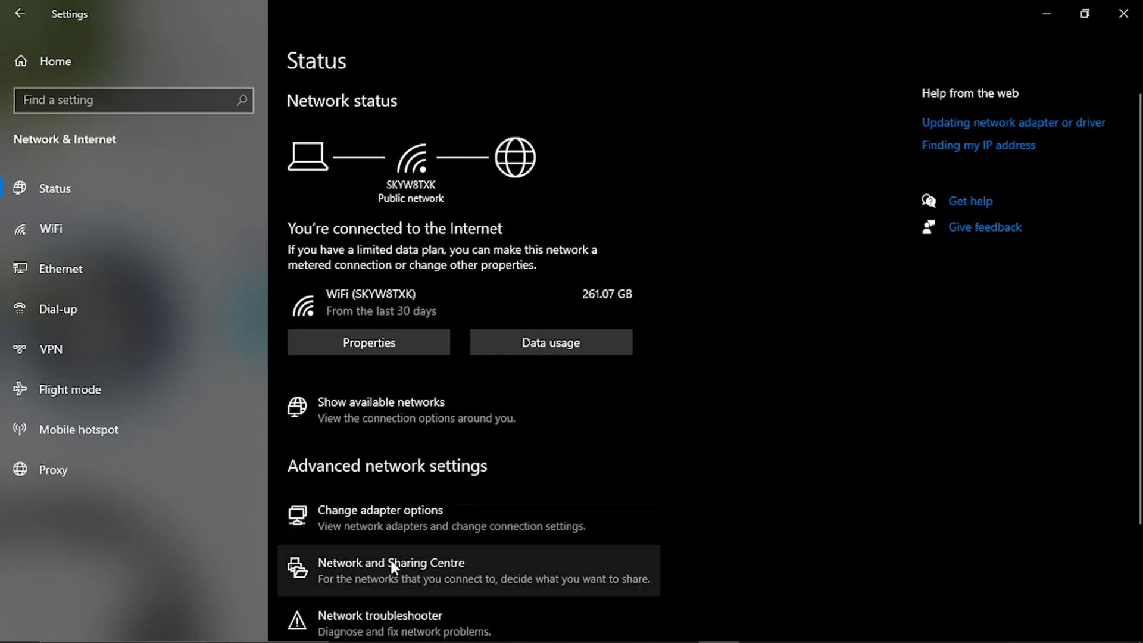
{"action": "mouse_move", "coordinate": [432, 576]}
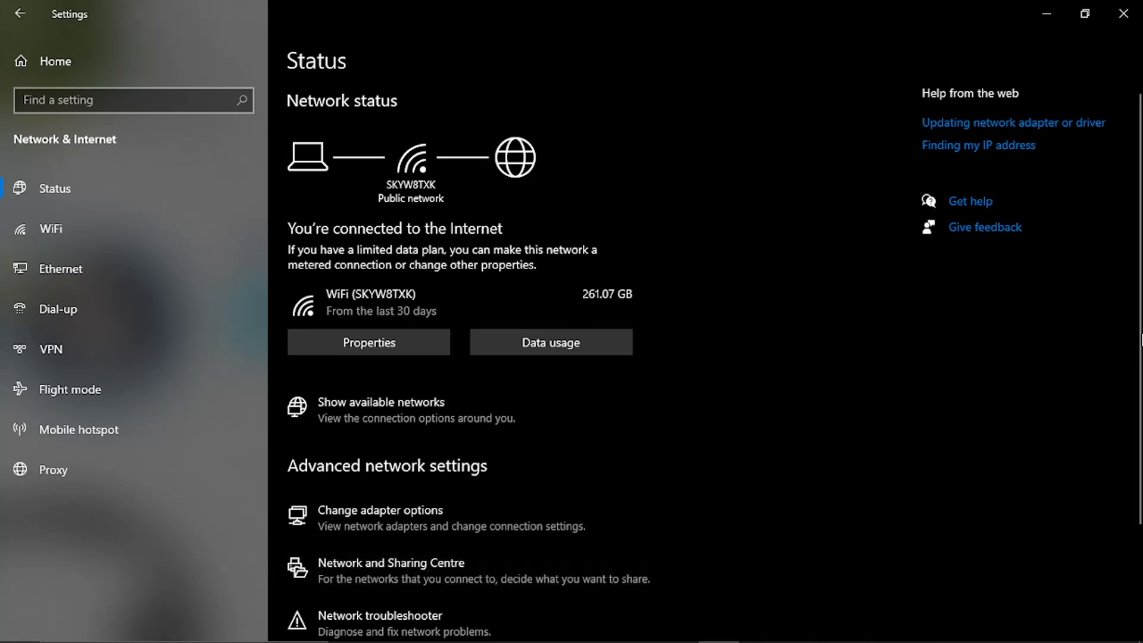
{"action": "scroll", "scroll_direction": "down", "scroll_amount": 3}
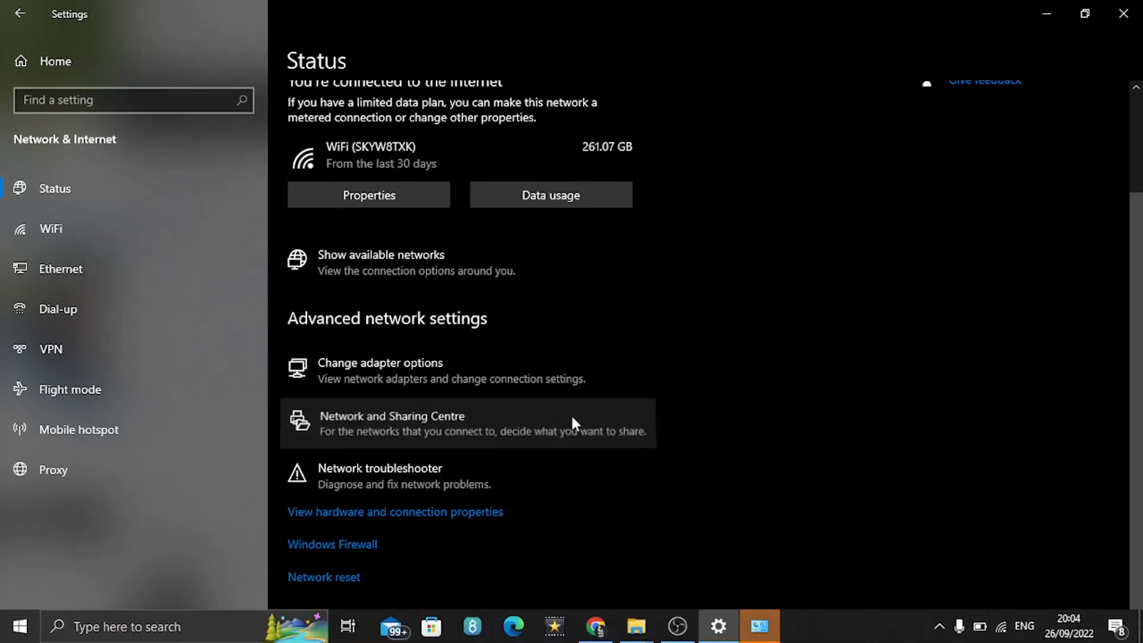
Step: Open the WiFi connection's properties from Network and Sharing Centre and select TCP/IPv4
{"action": "left_click", "coordinate": [392, 422]}
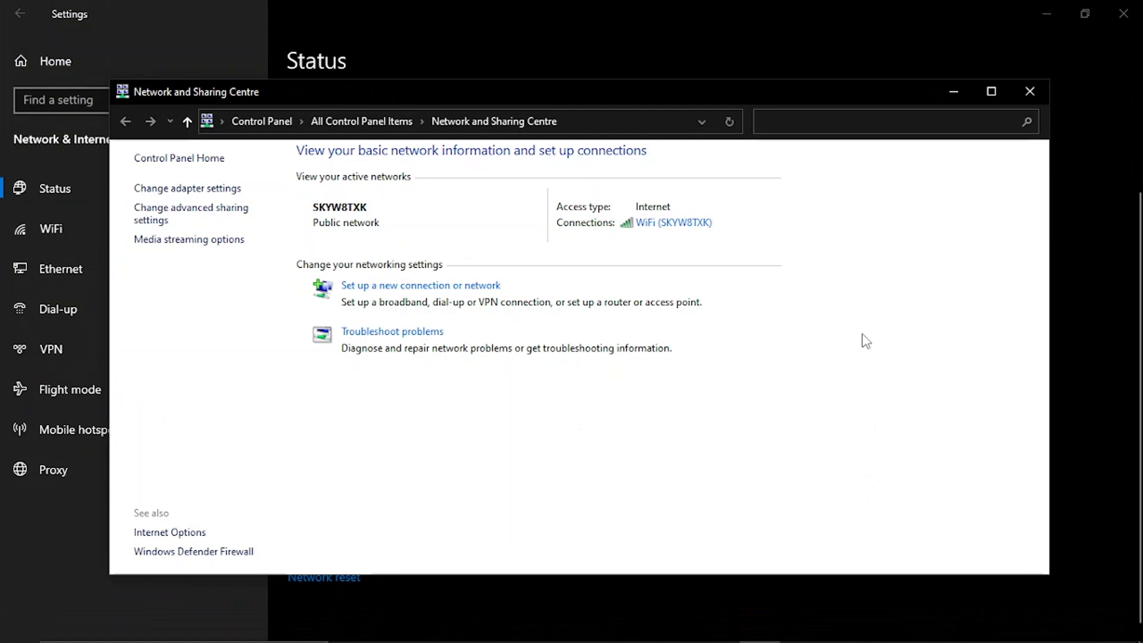
{"action": "mouse_move", "coordinate": [964, 139]}
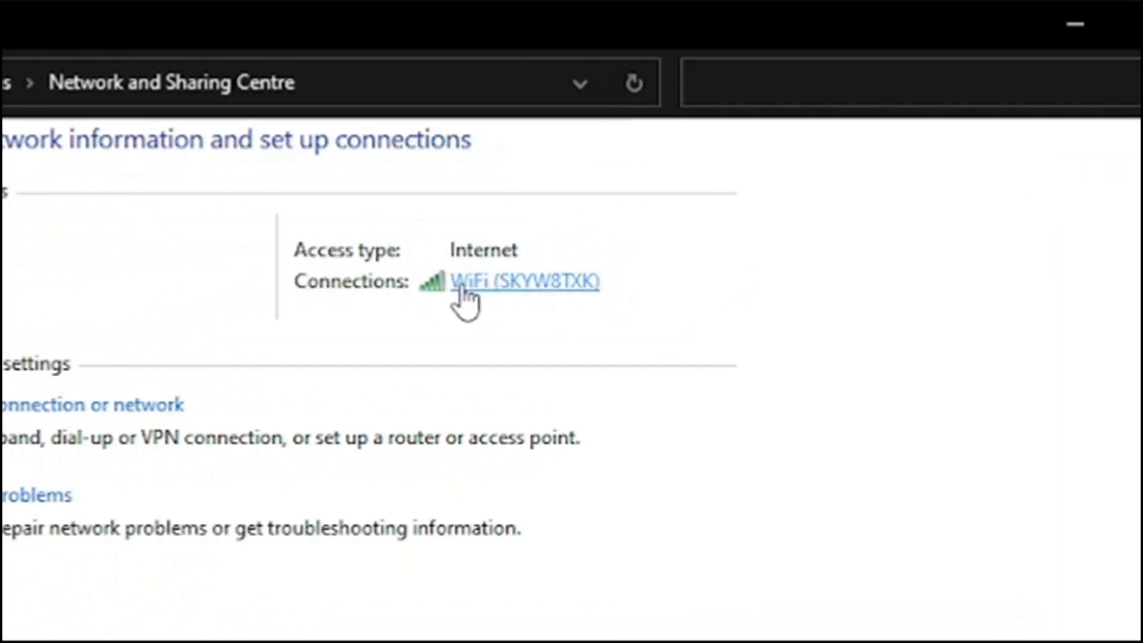
{"action": "left_click", "coordinate": [525, 282]}
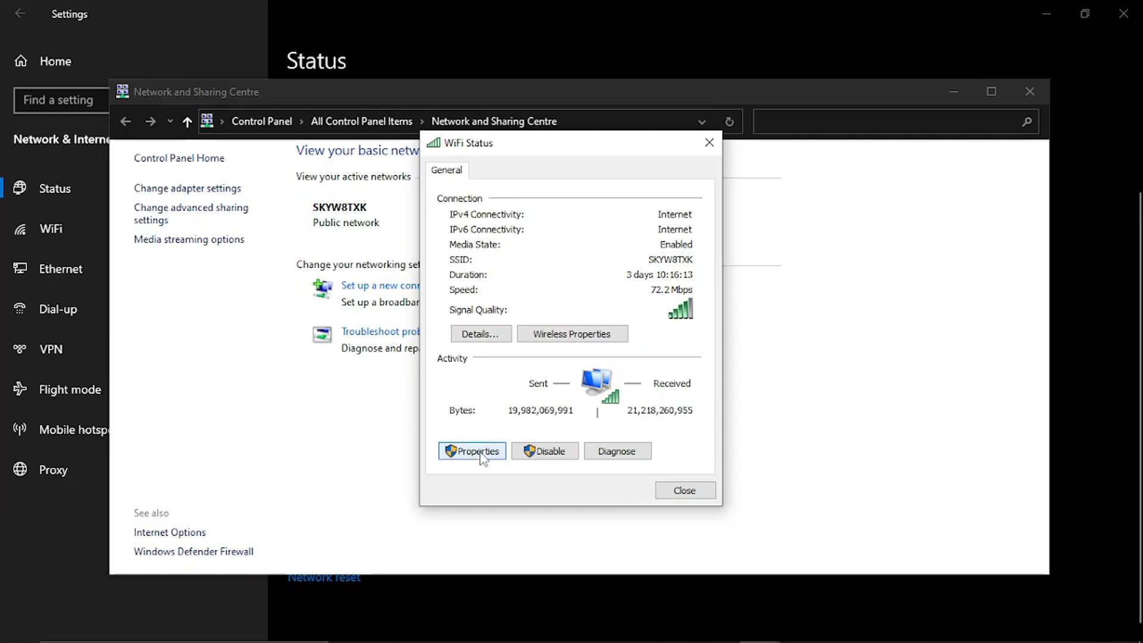
{"action": "left_click", "coordinate": [470, 450]}
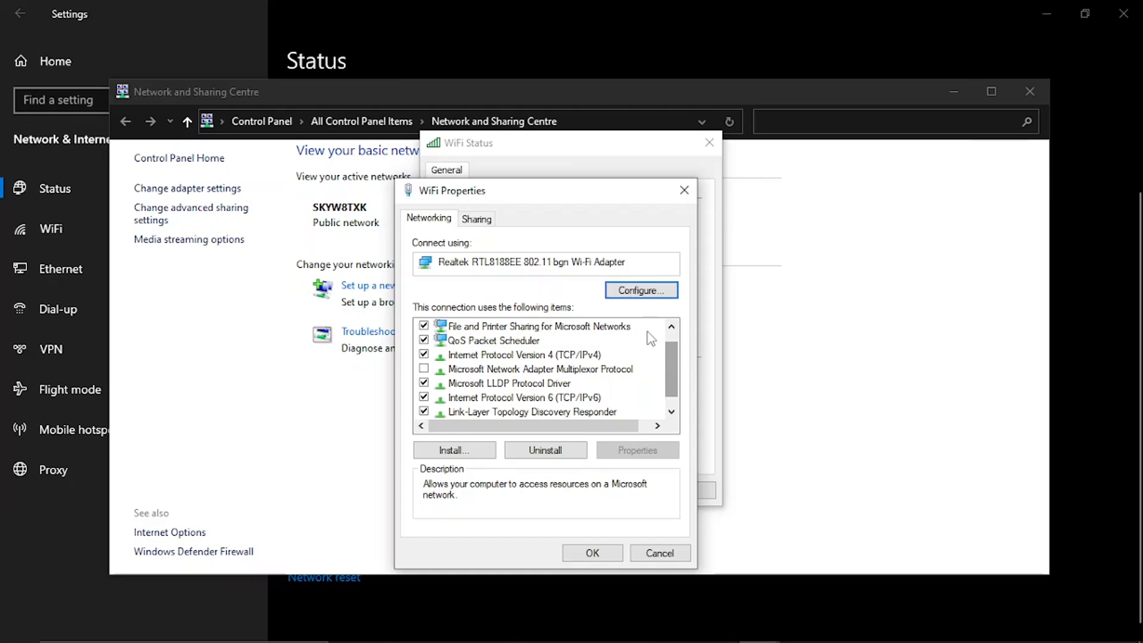
{"action": "left_click", "coordinate": [524, 355]}
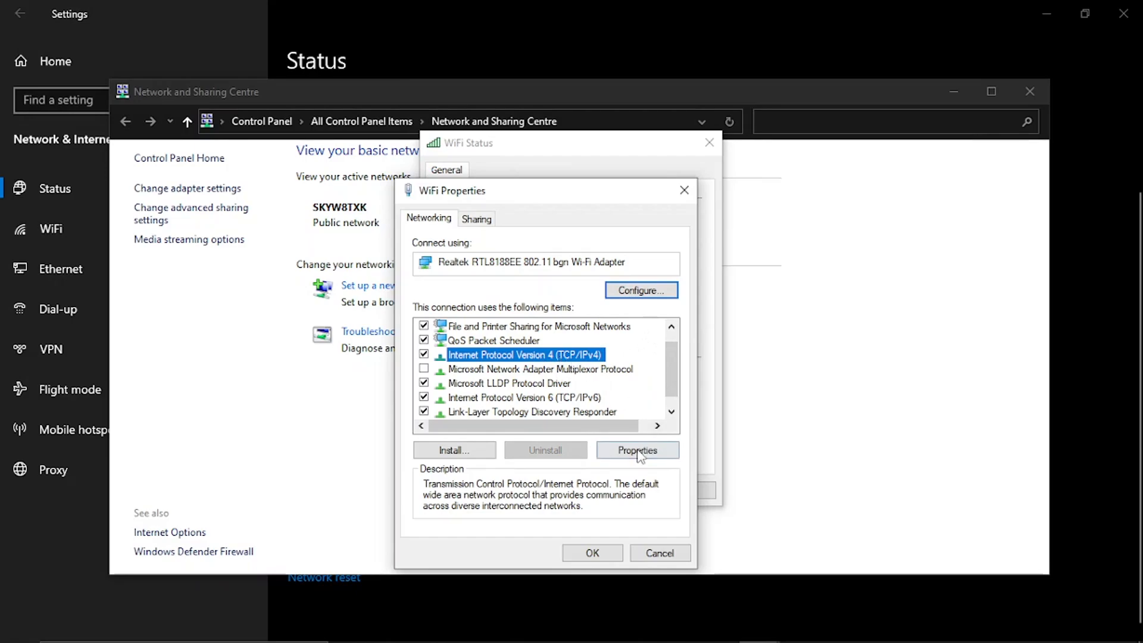
Step: In IPv4 properties, enter DNS servers manually as 8.8.8.8 and 8.8.4.4
{"action": "left_click", "coordinate": [636, 450]}
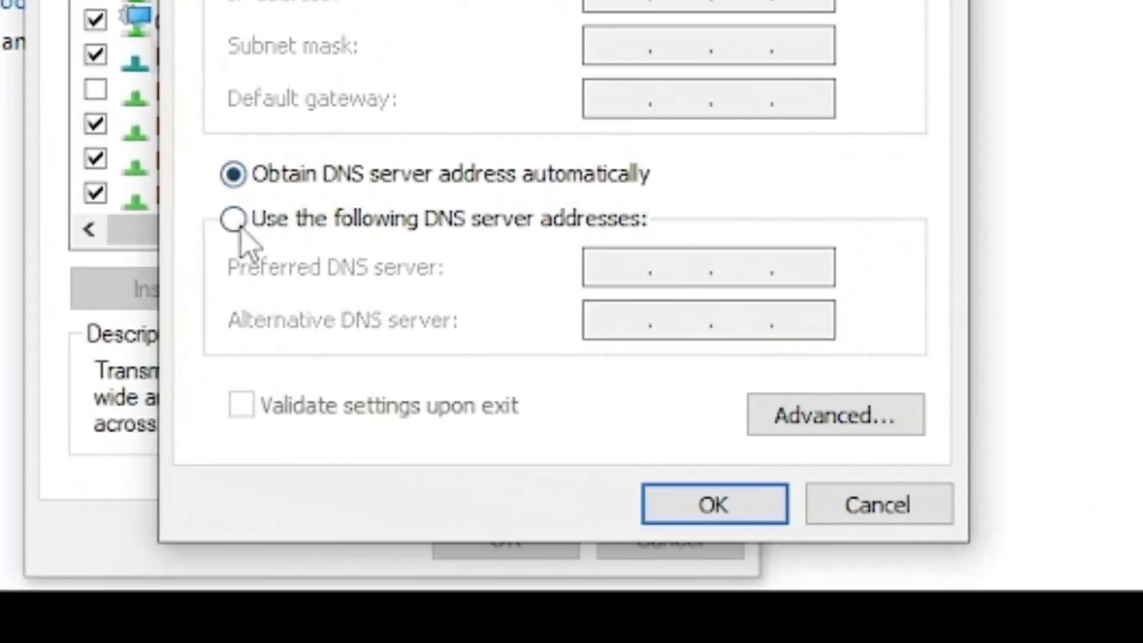
{"action": "left_click", "coordinate": [235, 218]}
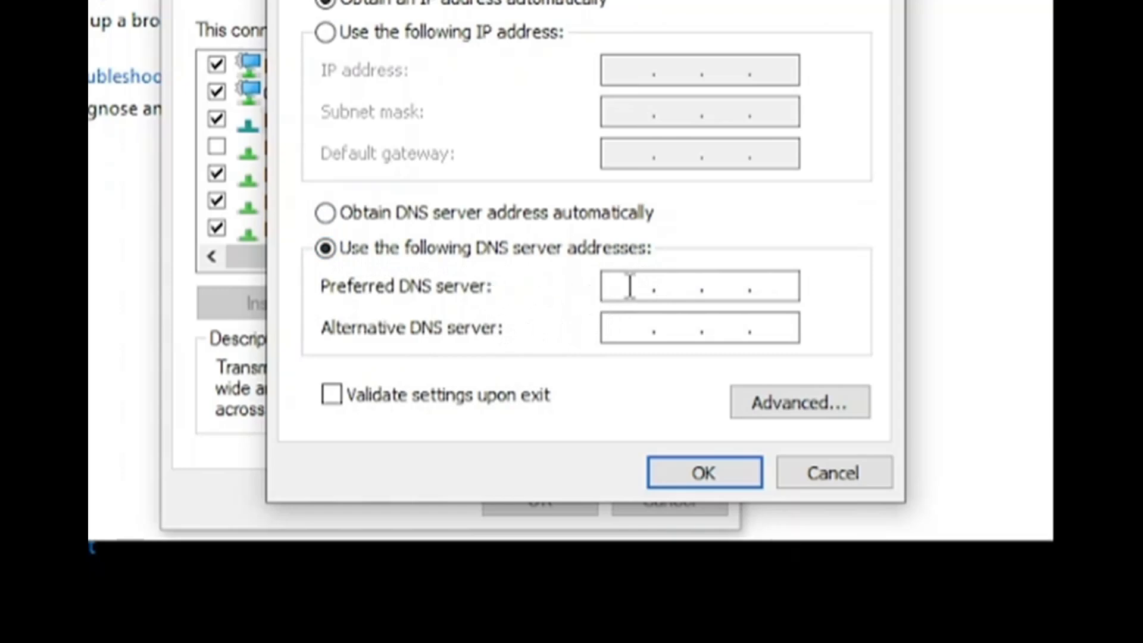
{"action": "type", "text": "8.8"}
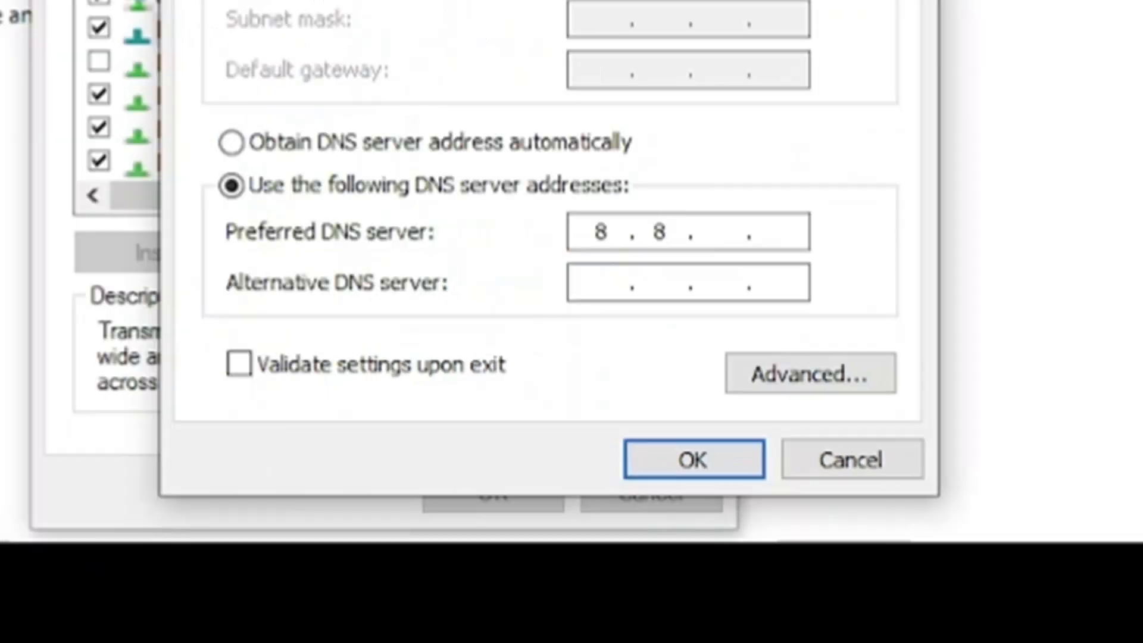
{"action": "type", "text": "8"}
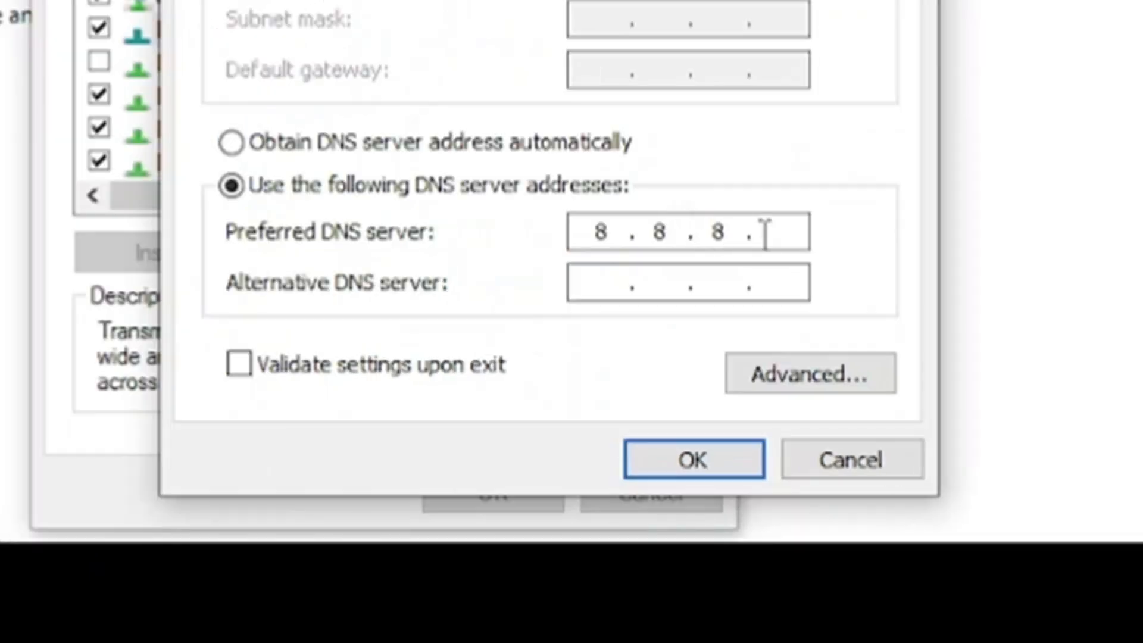
{"action": "type", "text": "8"}
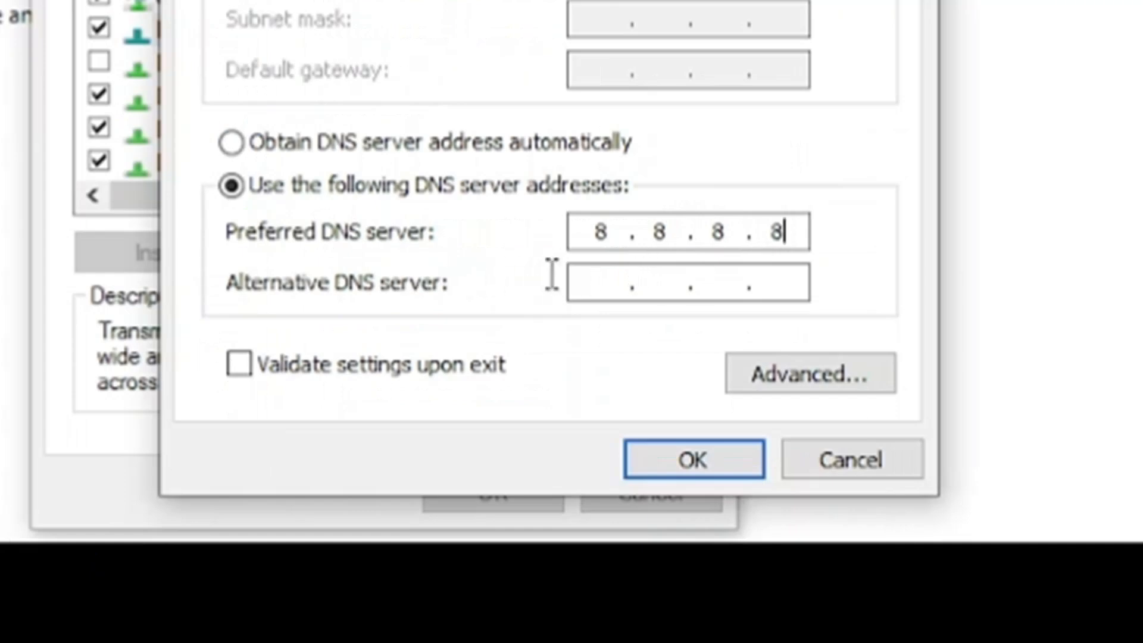
{"action": "type", "text": "8..."}
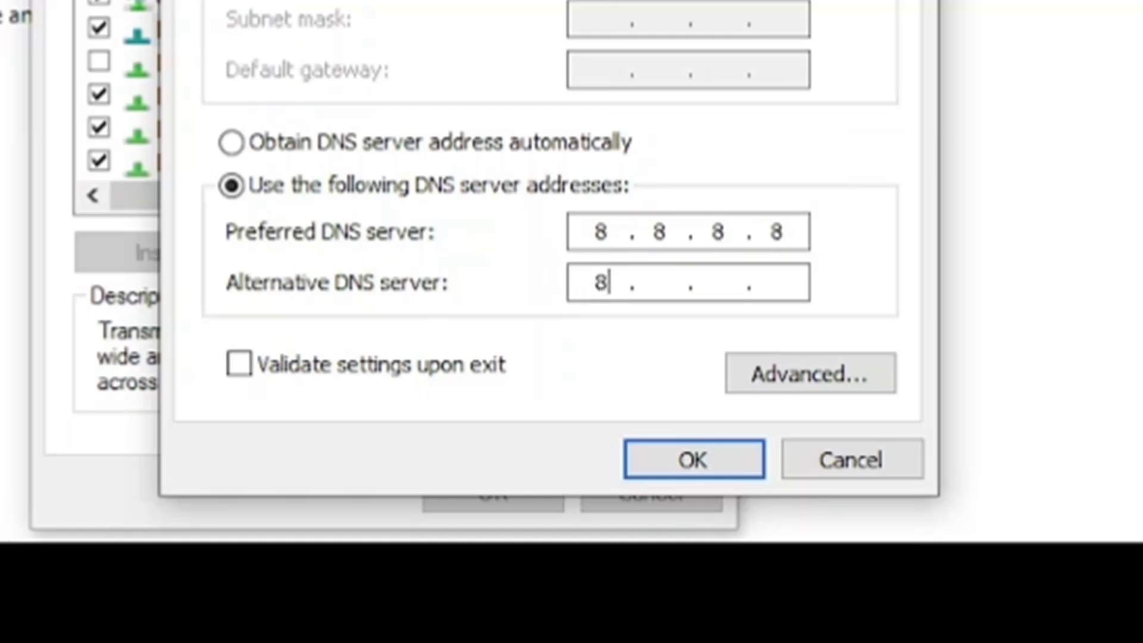
{"action": "type", "text": "8."}
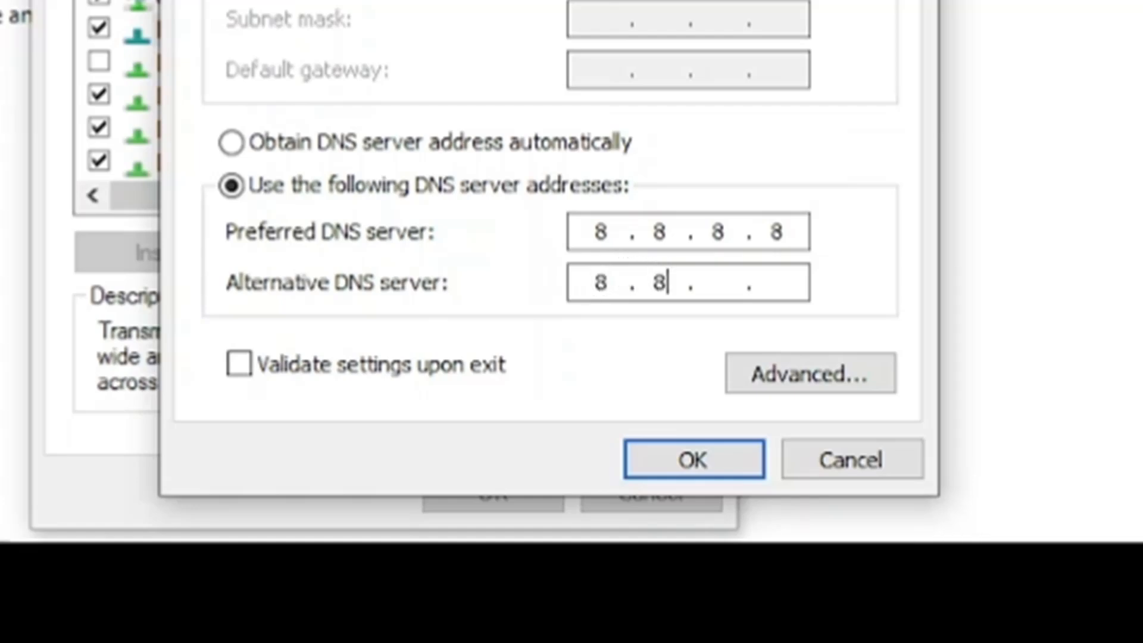
{"action": "type", "text": "4"}
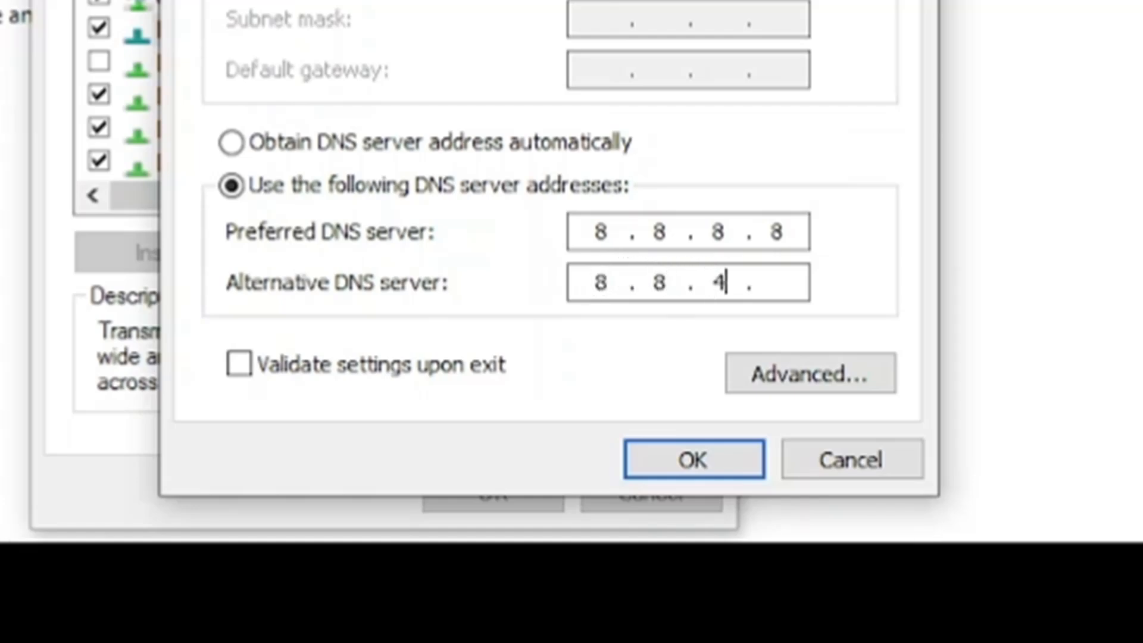
{"action": "type", "text": "4"}
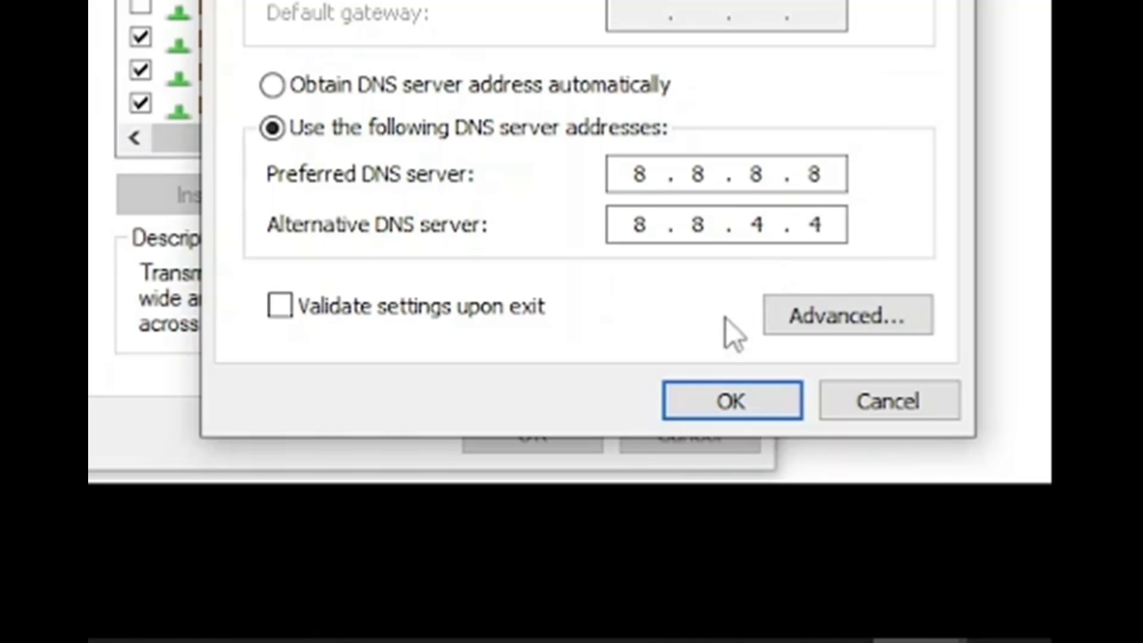
{"action": "mouse_move", "coordinate": [731, 401]}
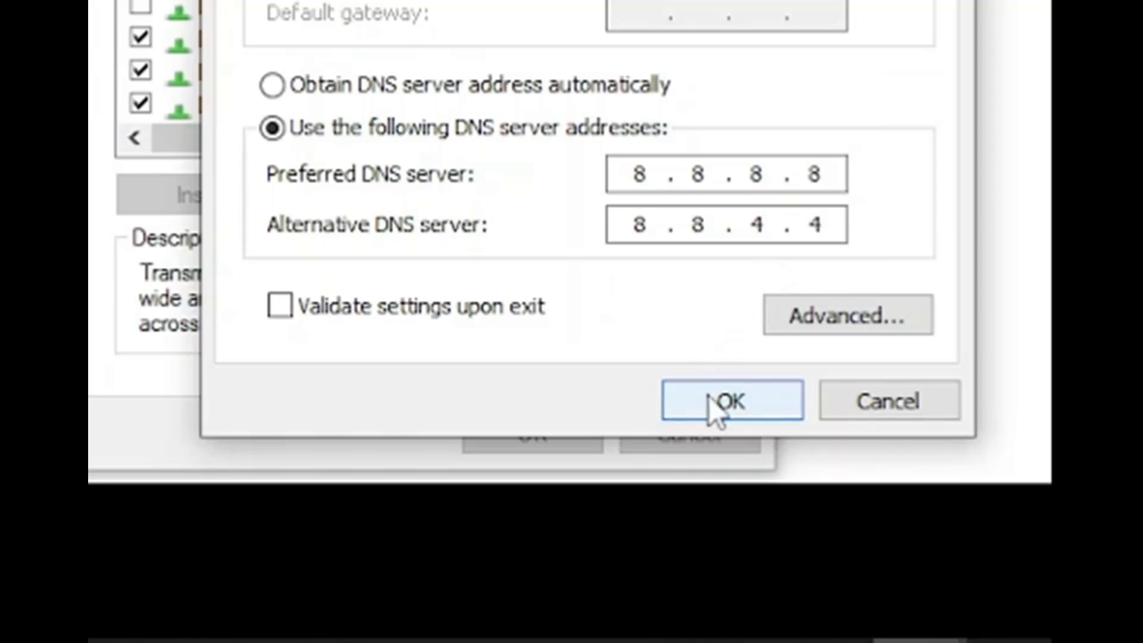
Step: Confirm the DNS settings with OK and close WiFi Properties and WiFi Status
{"action": "left_click", "coordinate": [731, 400]}
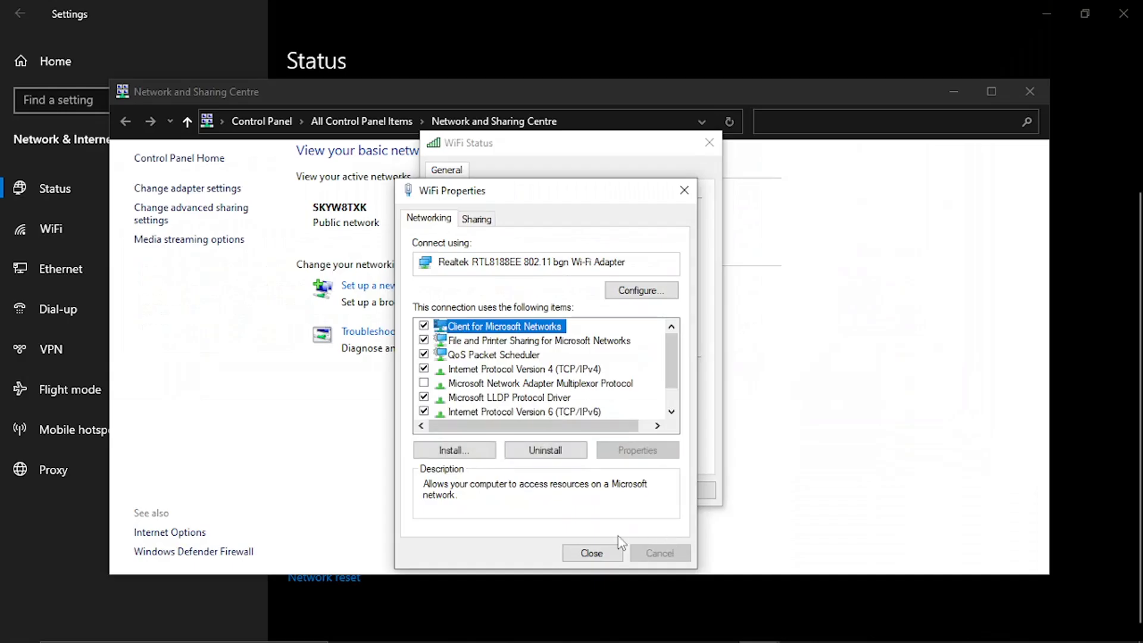
{"action": "left_click", "coordinate": [592, 552]}
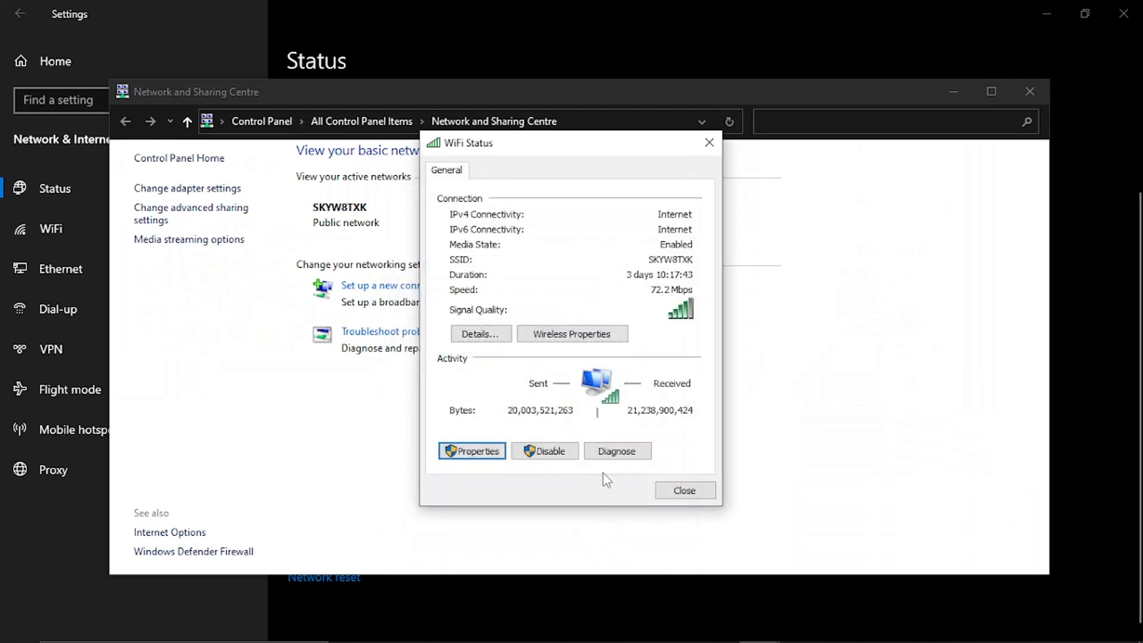
{"action": "left_click", "coordinate": [683, 490]}
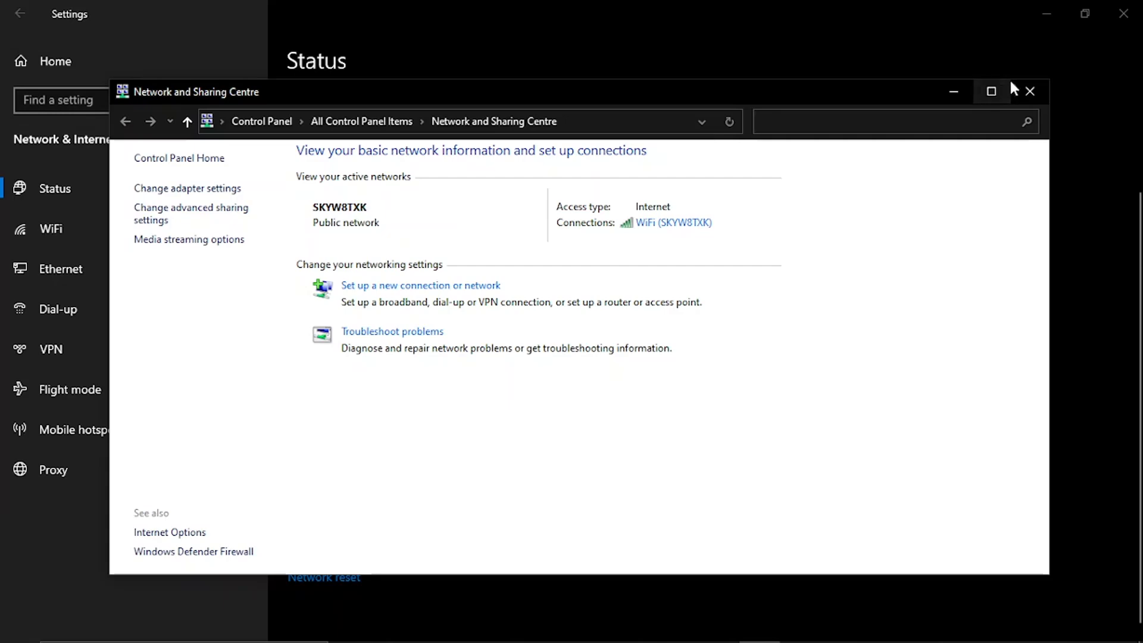
Step: Close Network and Sharing Centre and search Windows for 'add or remove programs'
{"action": "left_click", "coordinate": [1030, 91]}
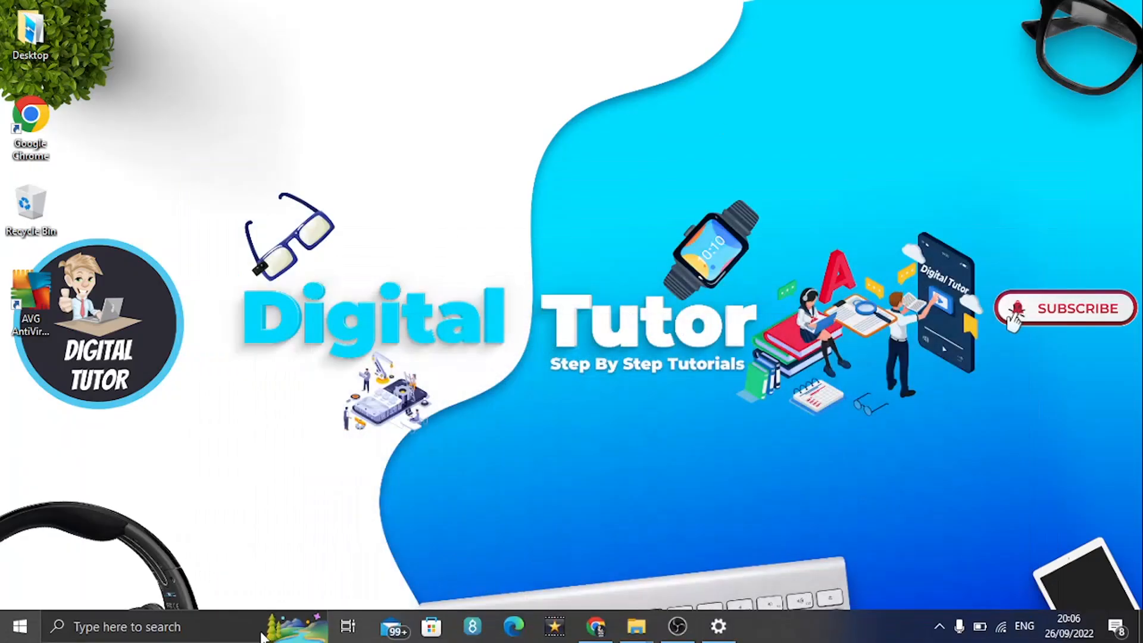
{"action": "type", "text": "add or remove programs"}
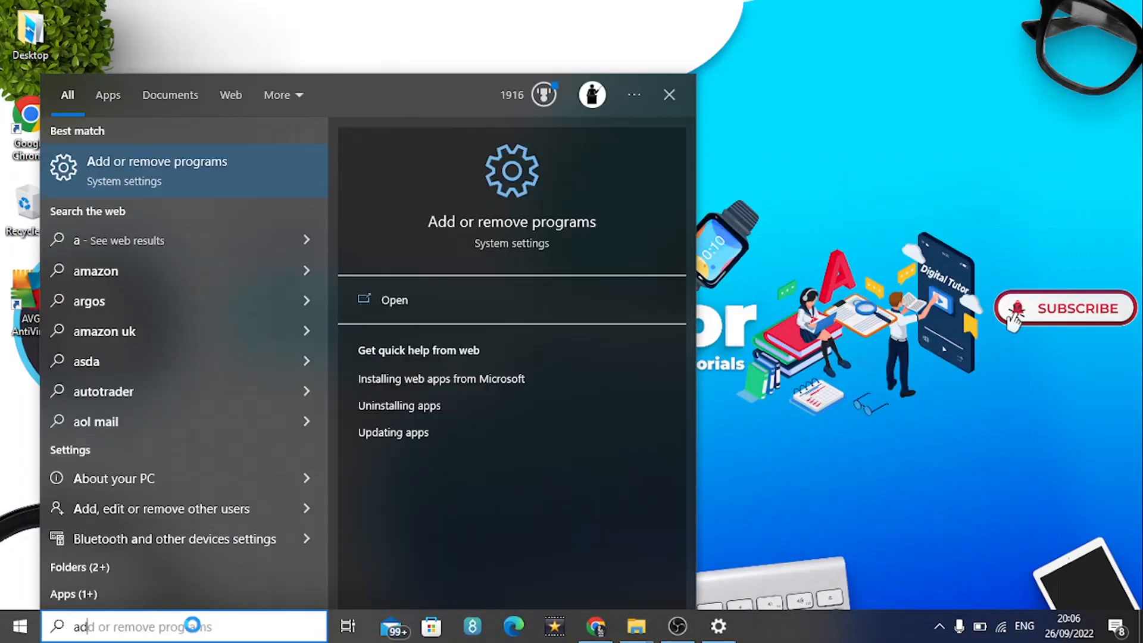
{"action": "type", "text": "add or remove programs"}
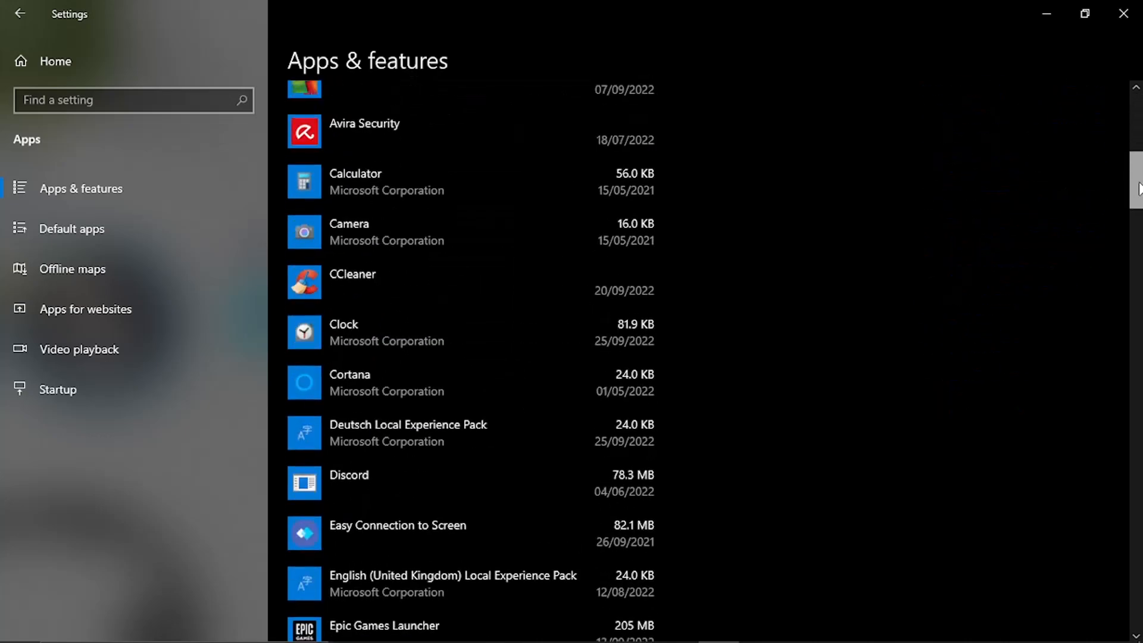
Step: Filter Apps & features for 'roblox' and select Roblox Player to show Uninstall
{"action": "scroll", "scroll_direction": "down", "scroll_amount": 3}
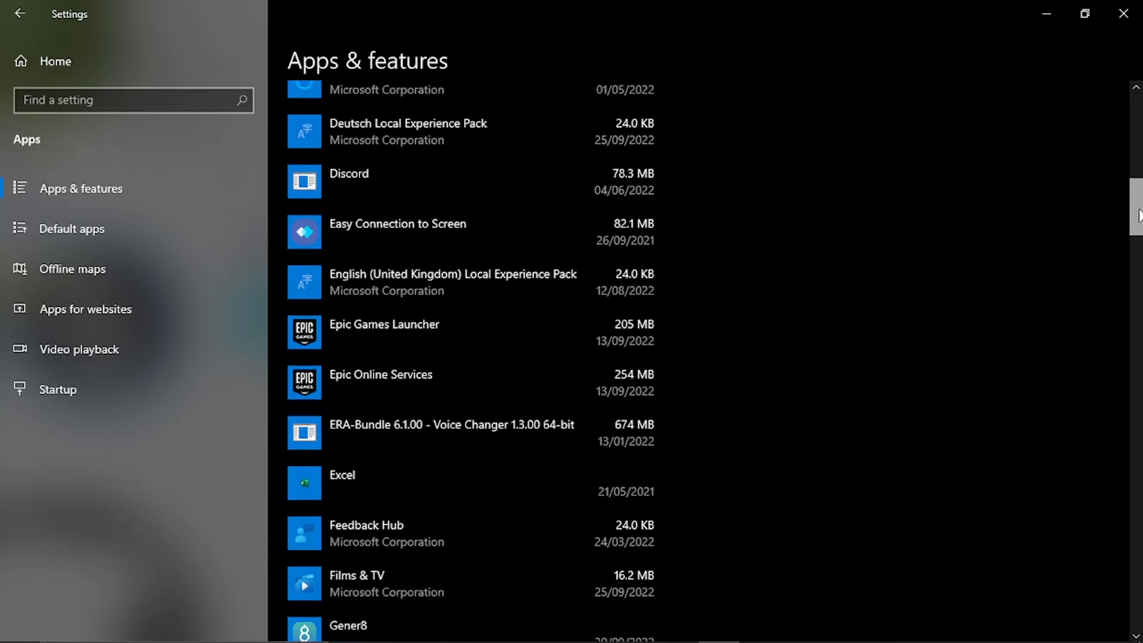
{"action": "scroll", "scroll_direction": "up", "scroll_amount": 3}
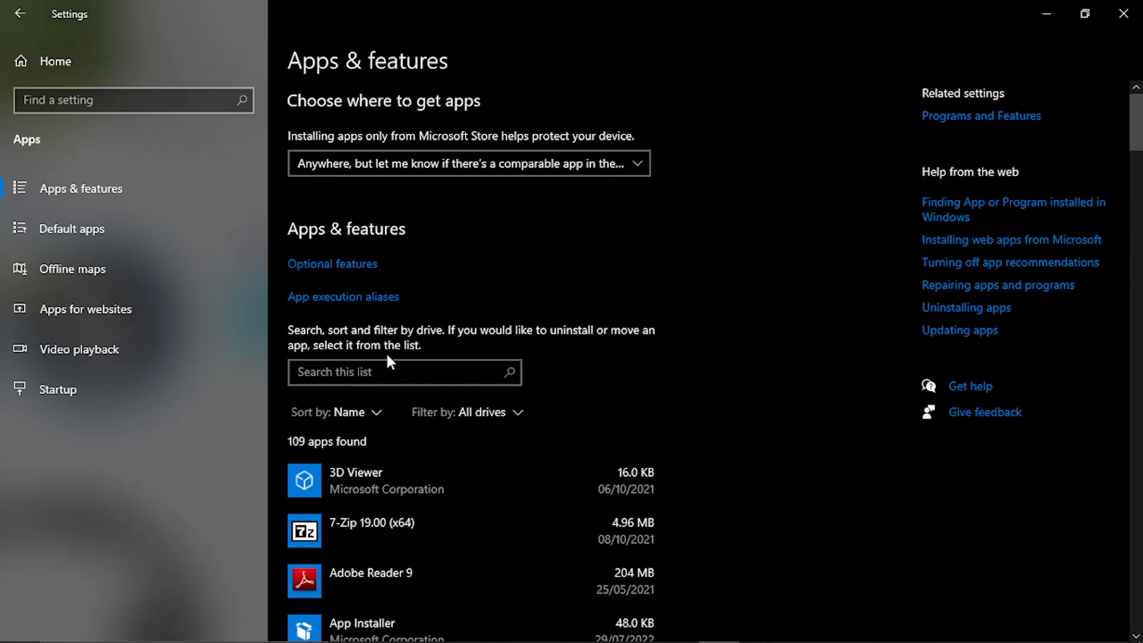
{"action": "type", "text": "r"}
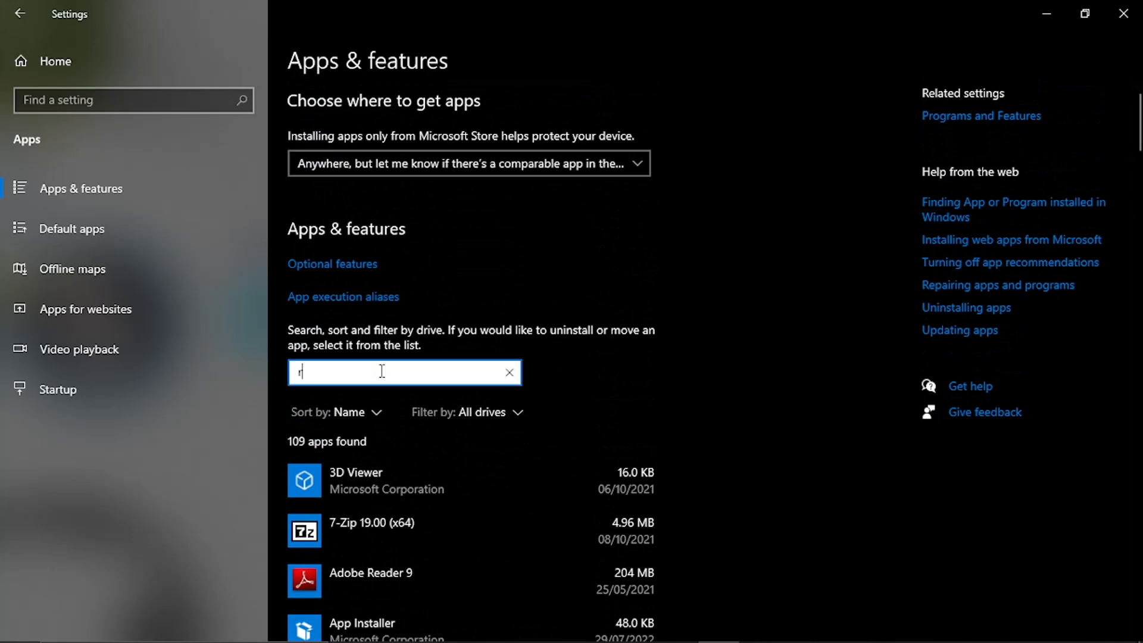
{"action": "type", "text": "oblox"}
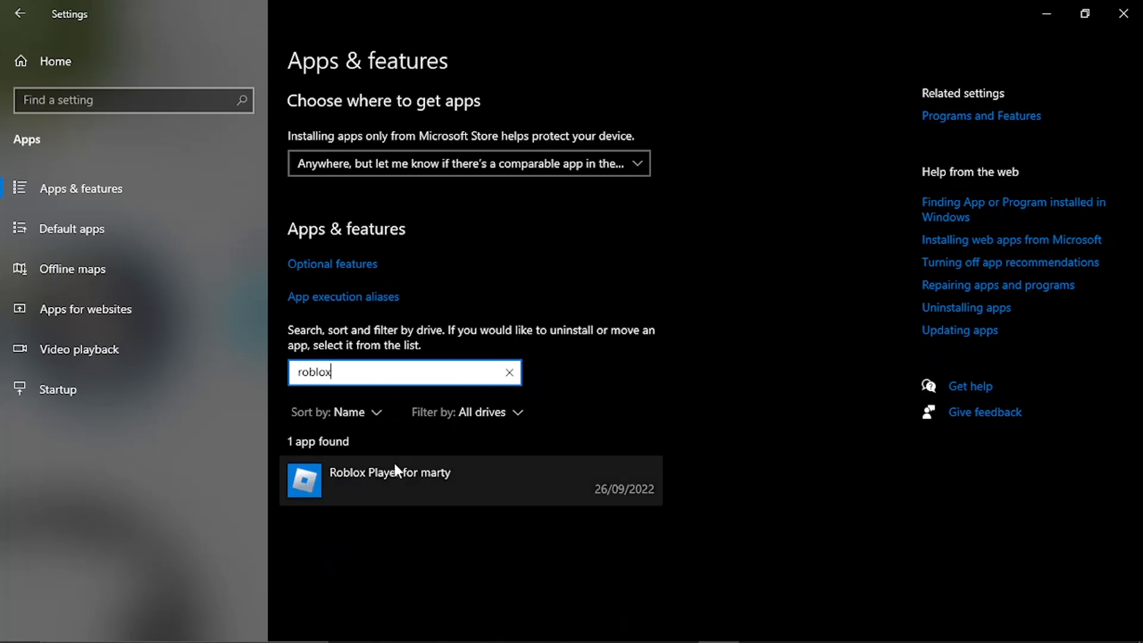
{"action": "left_click", "coordinate": [389, 481]}
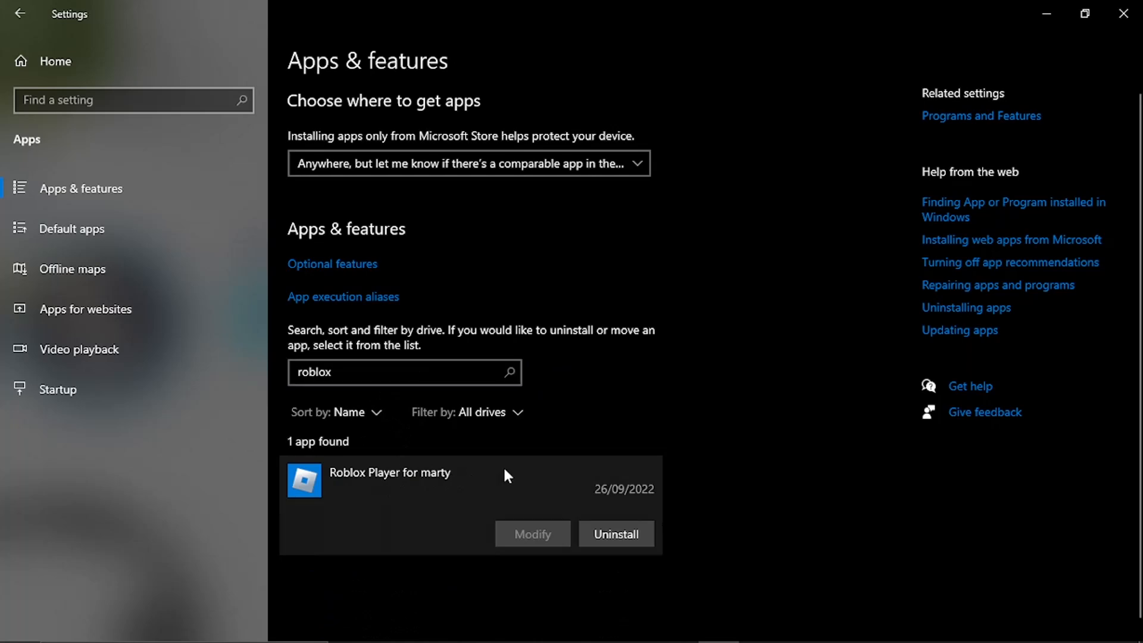
{"action": "mouse_move", "coordinate": [474, 549]}
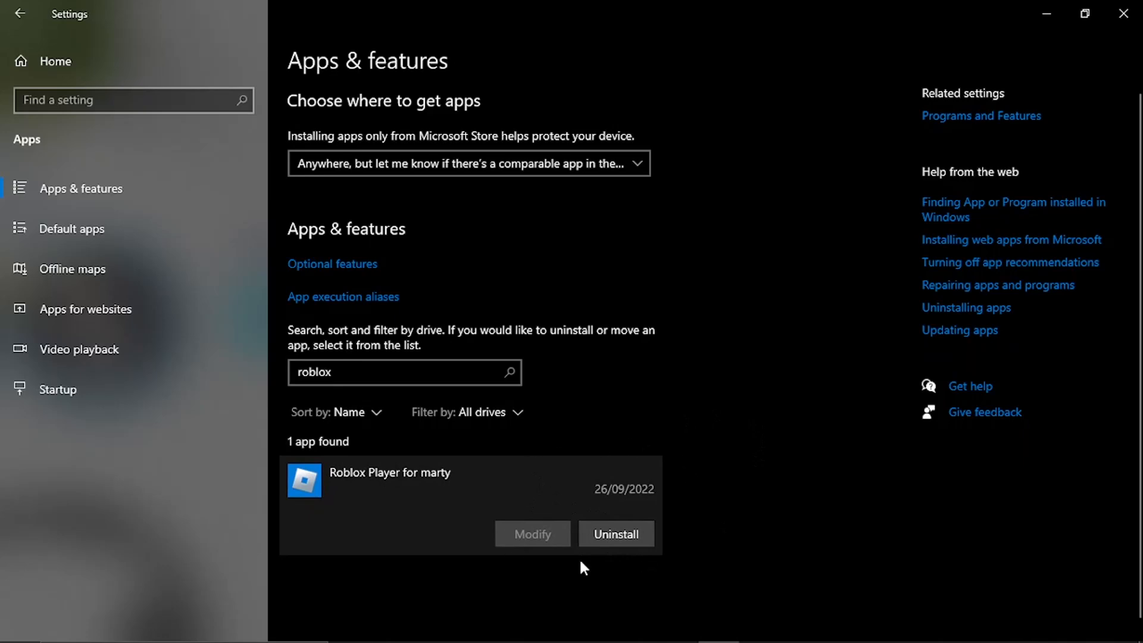
{"action": "mouse_move", "coordinate": [720, 425]}
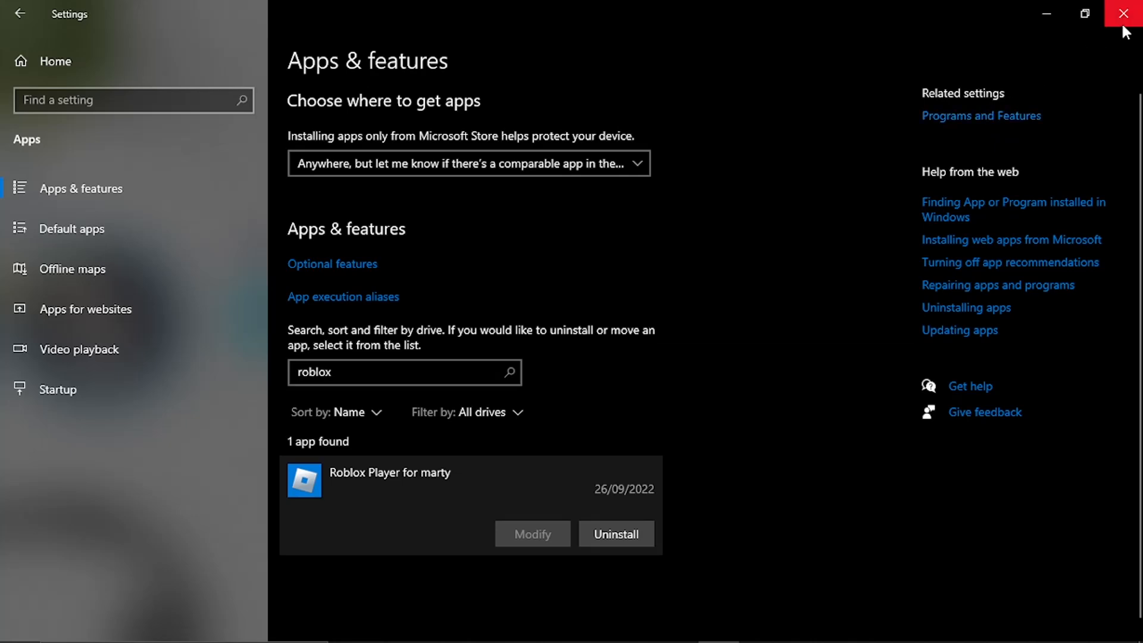
Step: Close Settings and play Natural Disaster Survival from the Roblox home page in Chrome
{"action": "left_click", "coordinate": [1128, 13]}
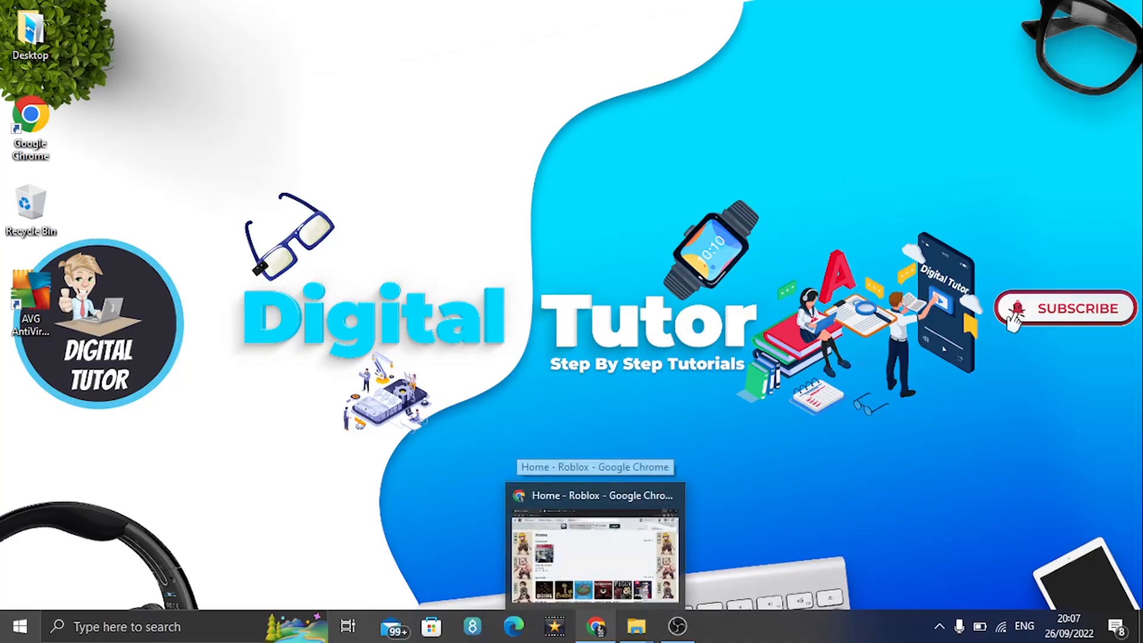
{"action": "left_click", "coordinate": [596, 496]}
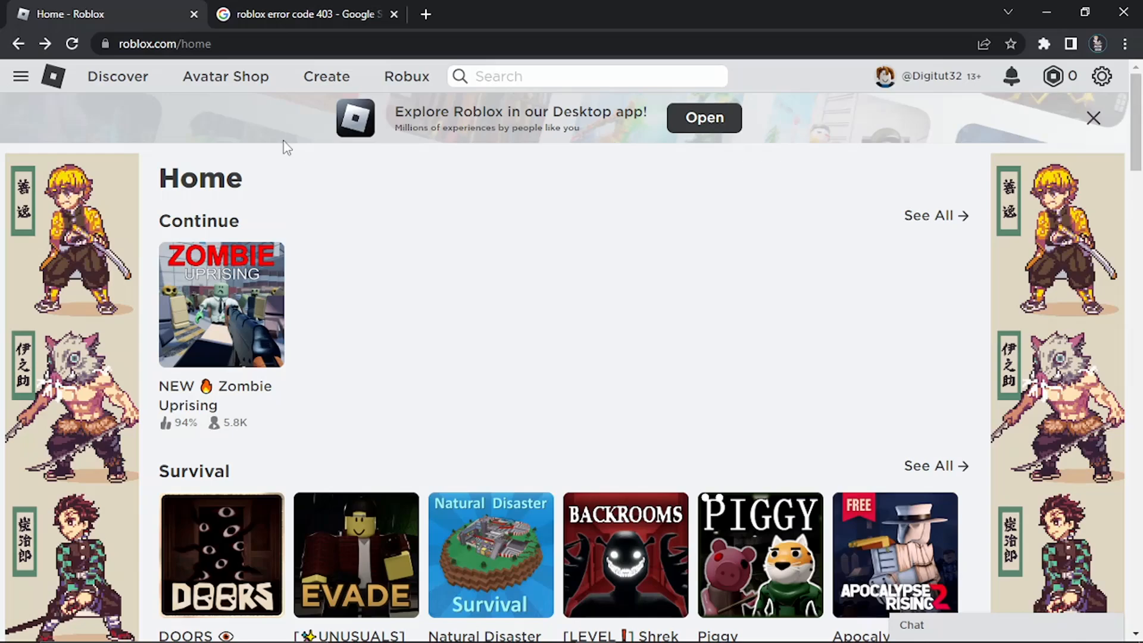
{"action": "mouse_move", "coordinate": [490, 554]}
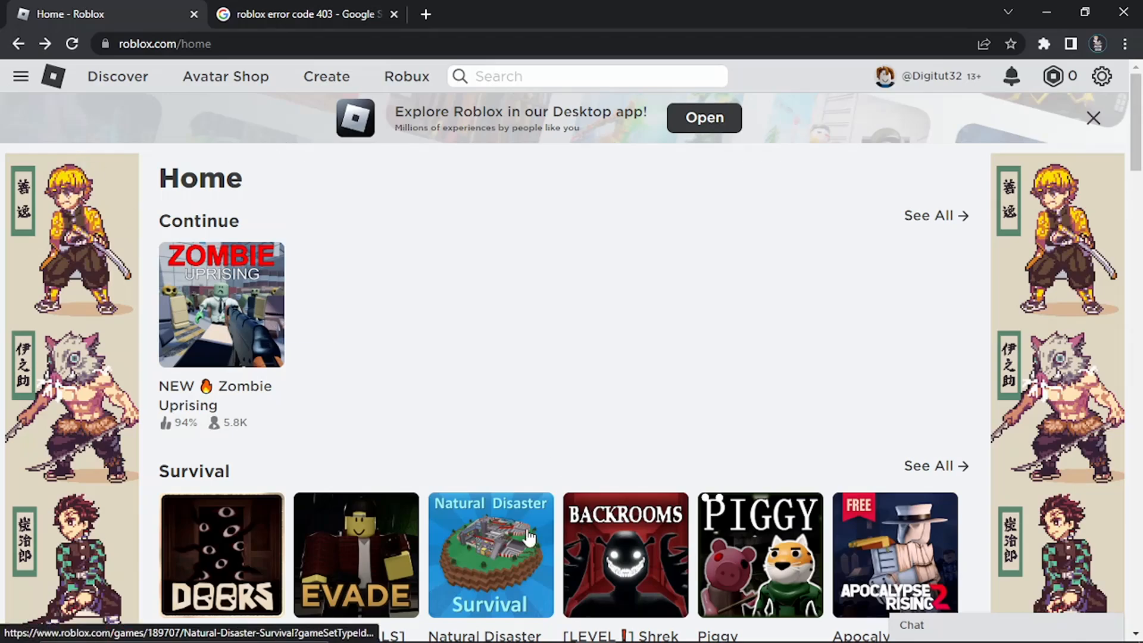
{"action": "left_click", "coordinate": [491, 555]}
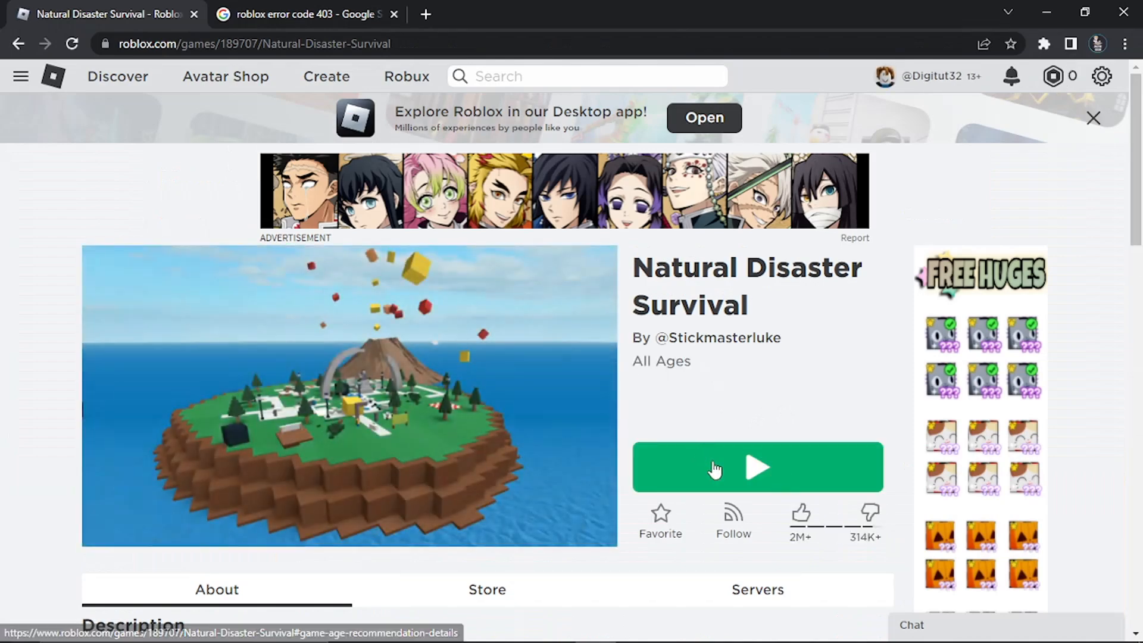
{"action": "left_click", "coordinate": [756, 468]}
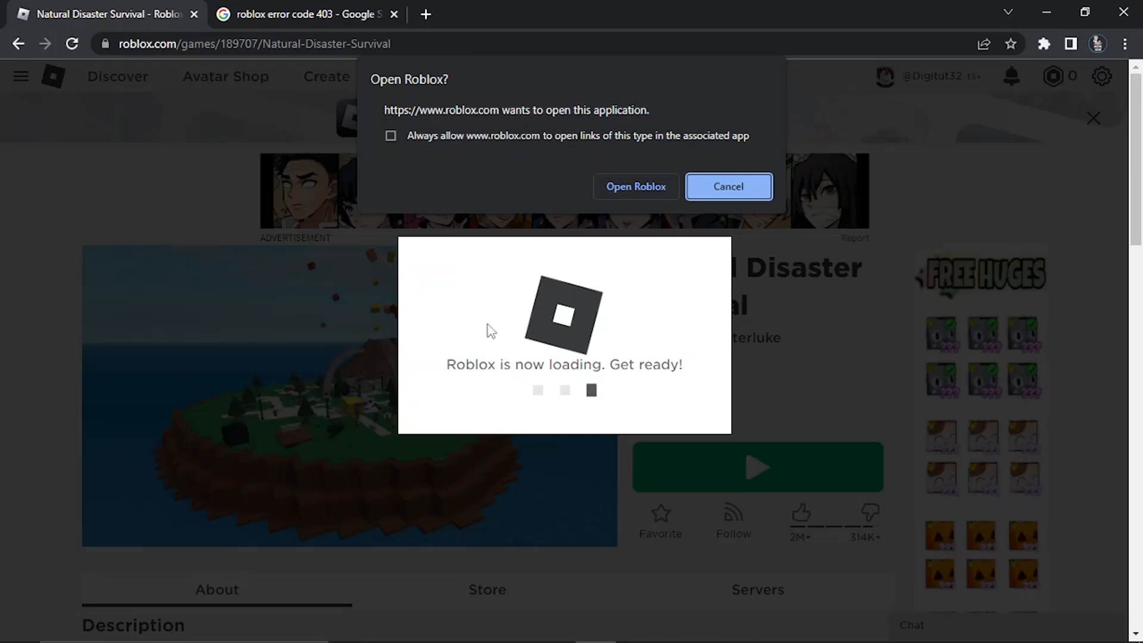
{"action": "mouse_move", "coordinate": [625, 335]}
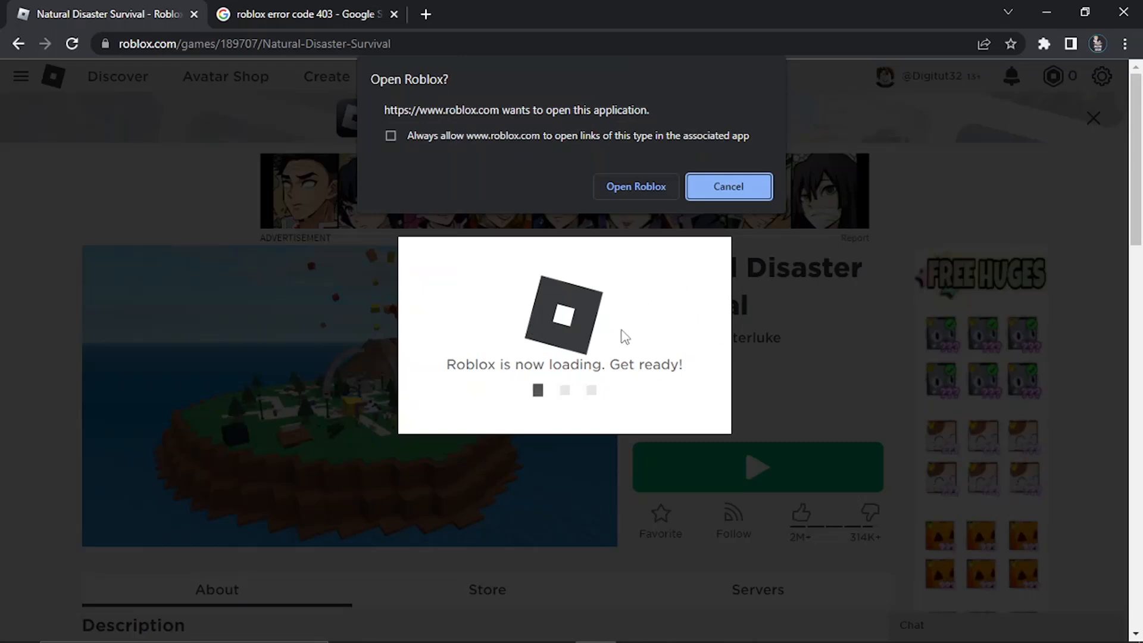